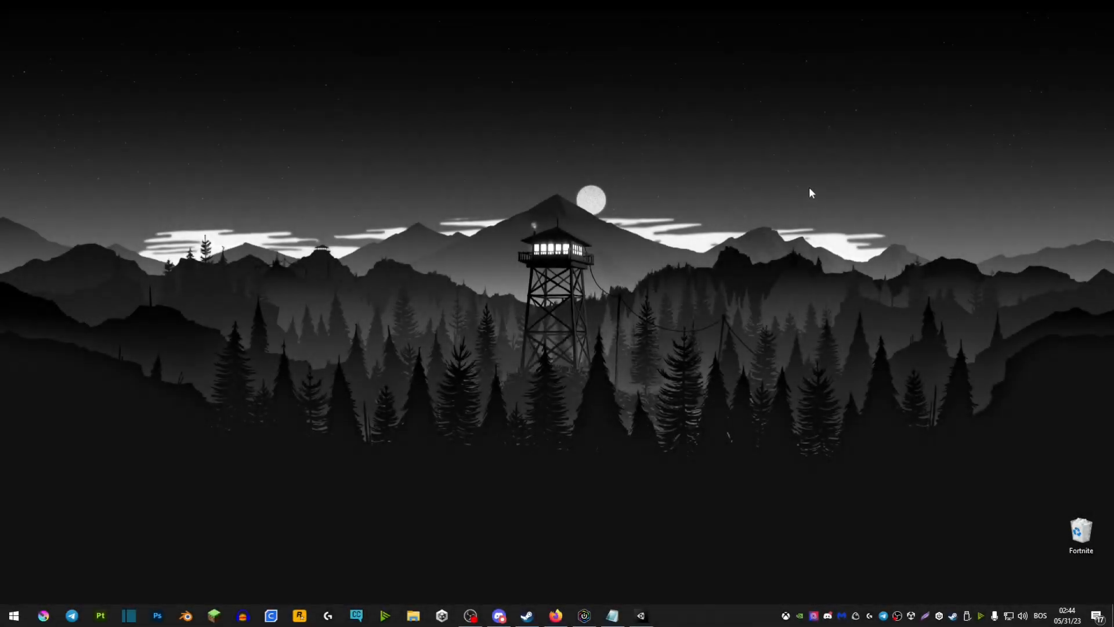
mouse_move(855, 197)
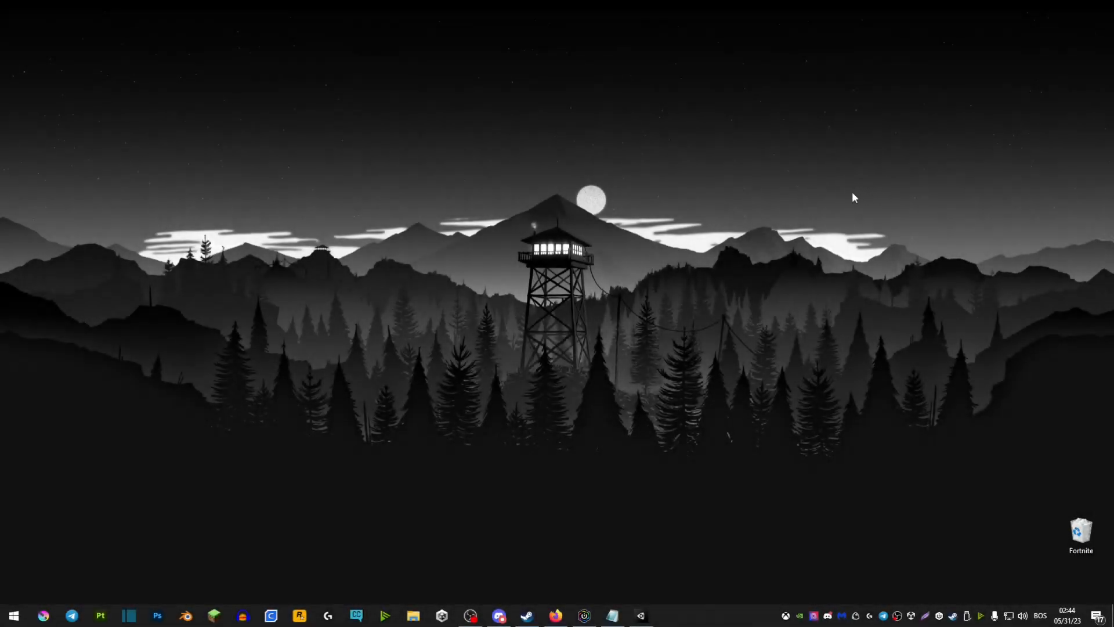
mouse_move(845, 163)
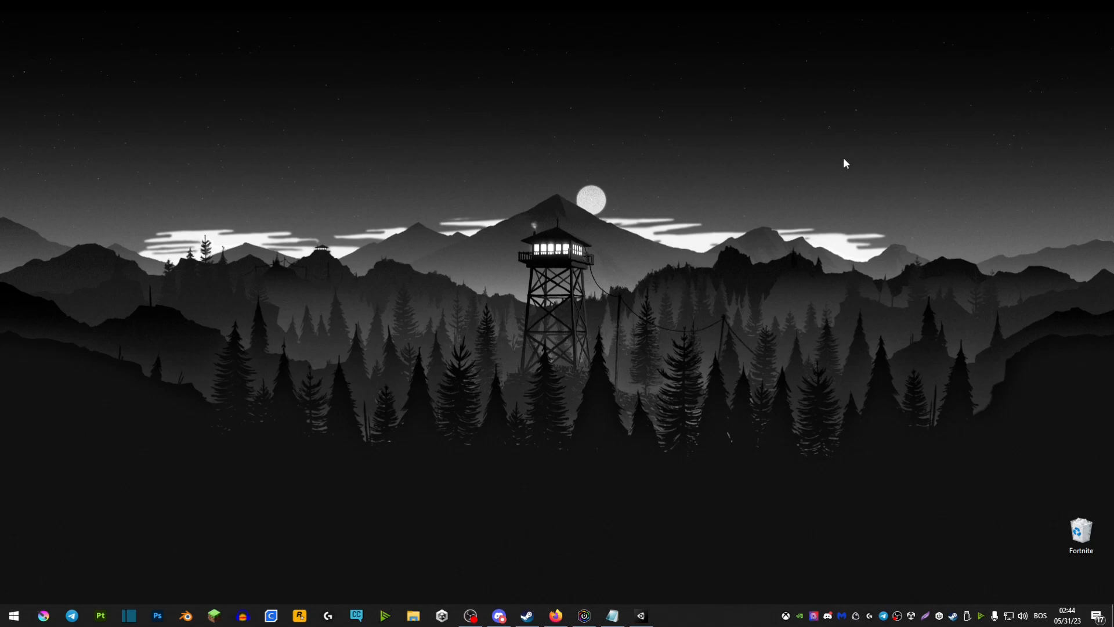
mouse_move(880, 188)
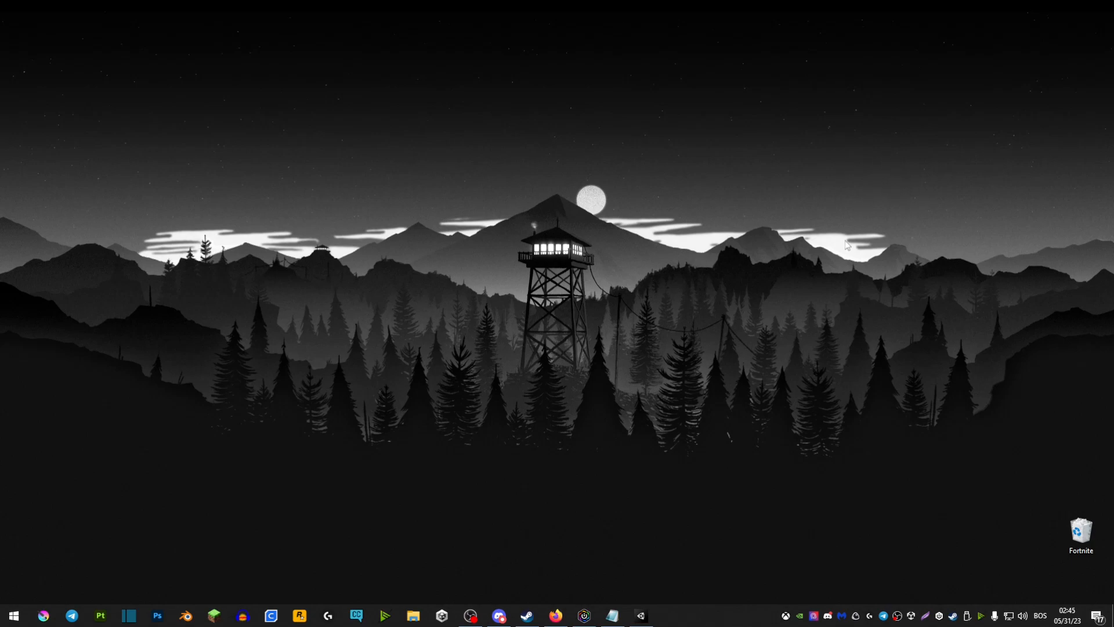
mouse_move(813, 319)
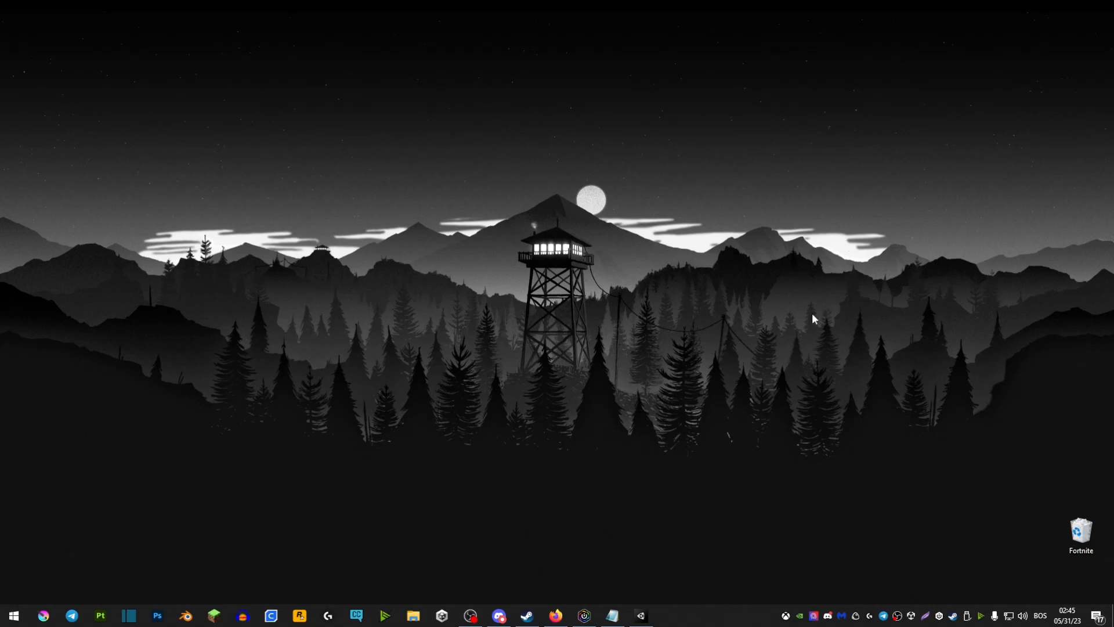
Set the Body material's Base Pass Lighting Type to Flat in Poiyomi shading.
click(611, 614)
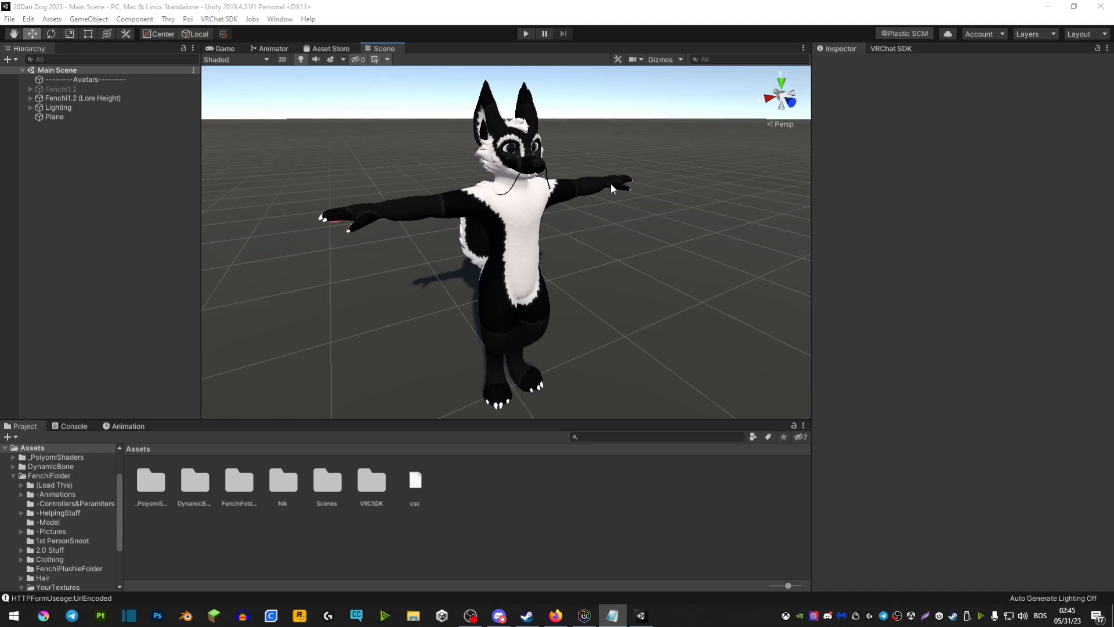
click(60, 117)
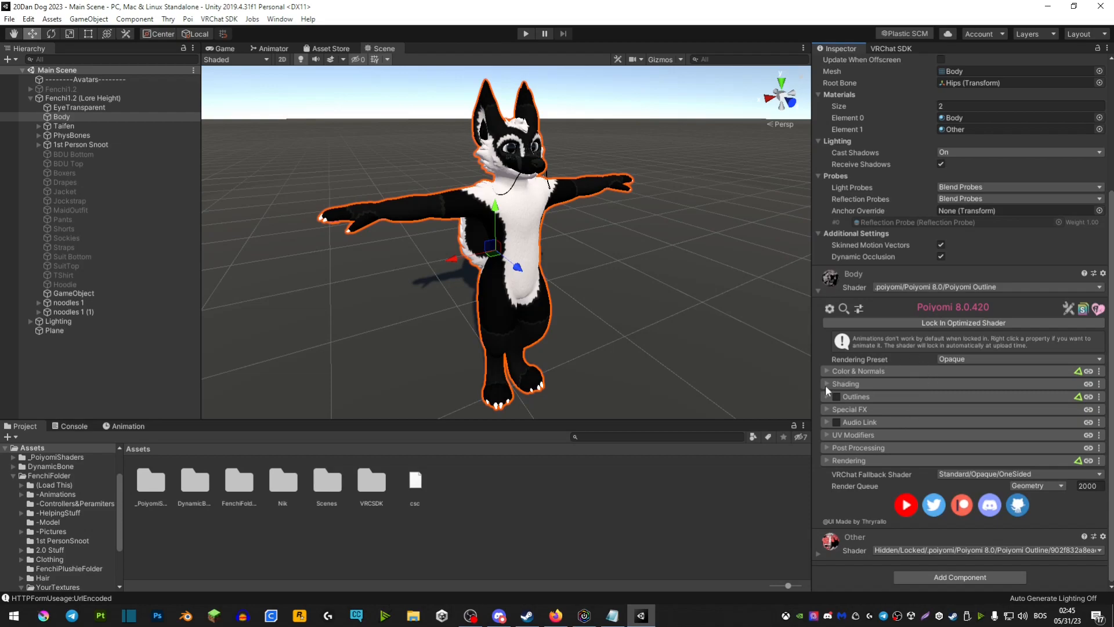
click(826, 383)
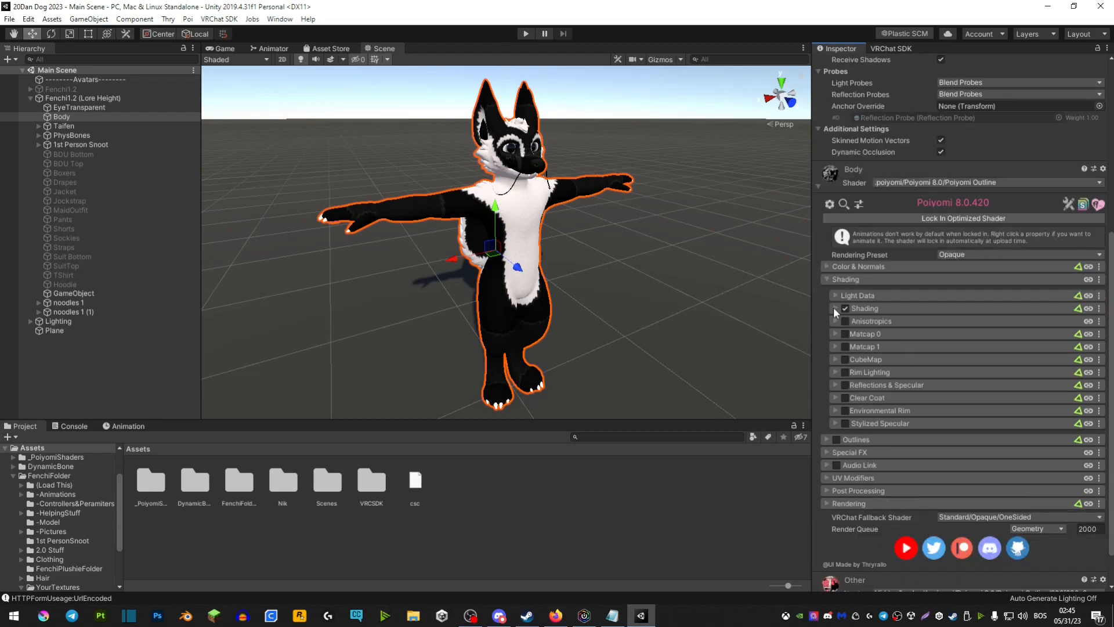
click(835, 307)
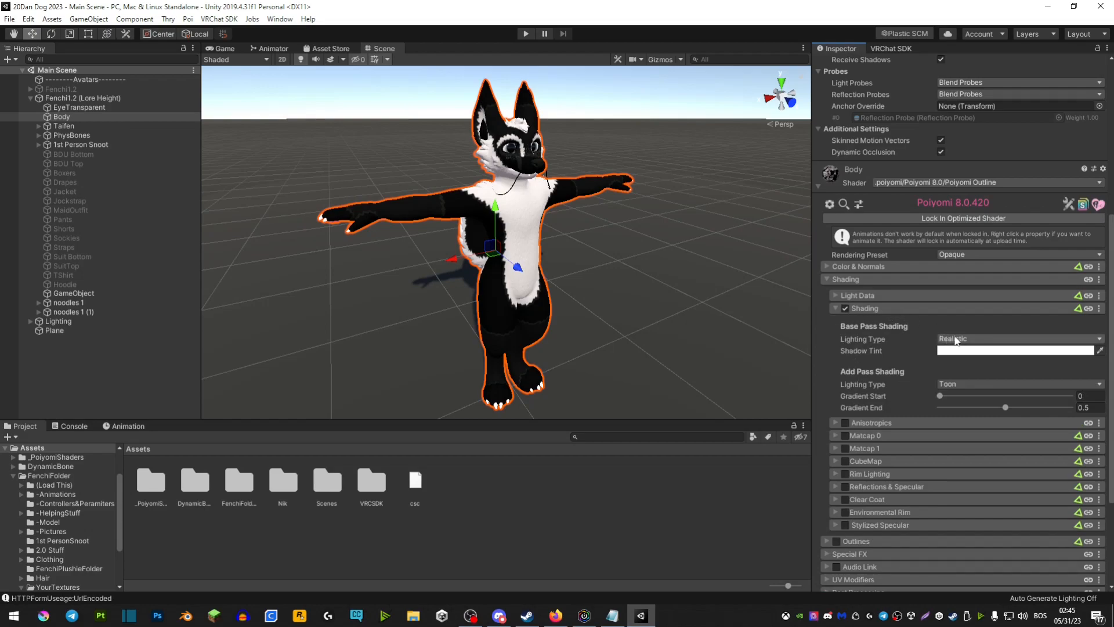
click(1017, 339)
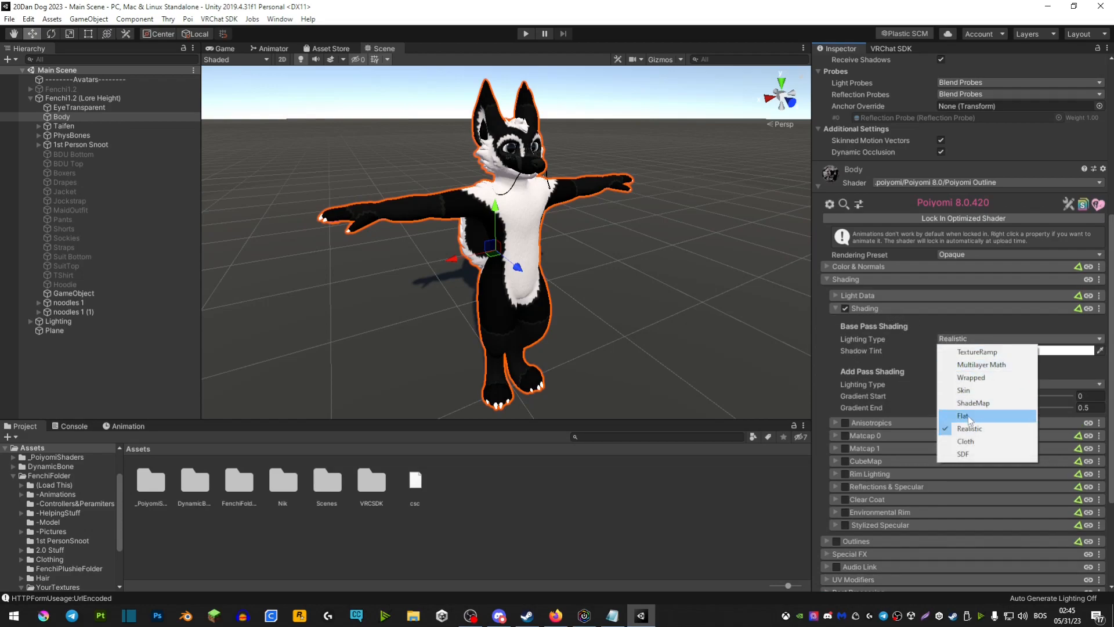
click(964, 416)
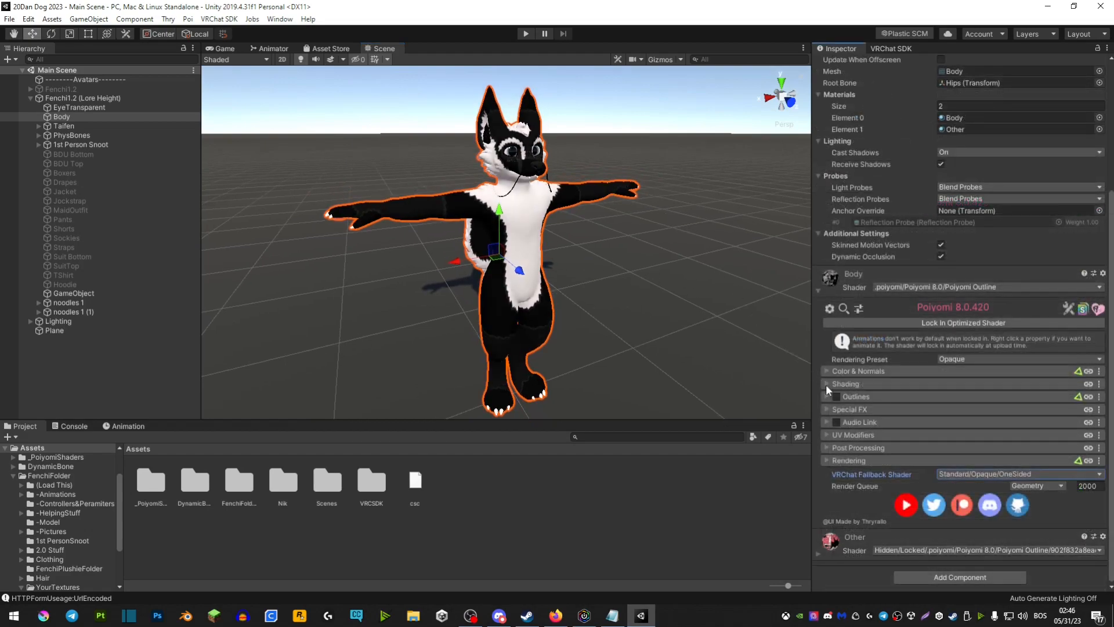
Enable Rim Lighting on the Body material with a white FFFFFF rim colour.
click(845, 383)
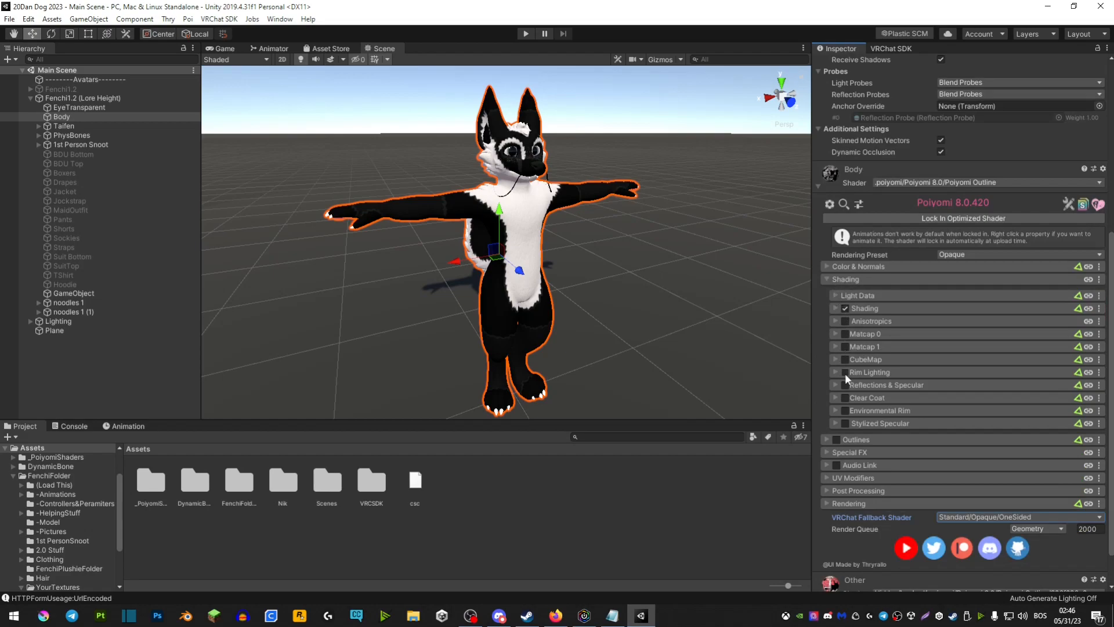
click(845, 372)
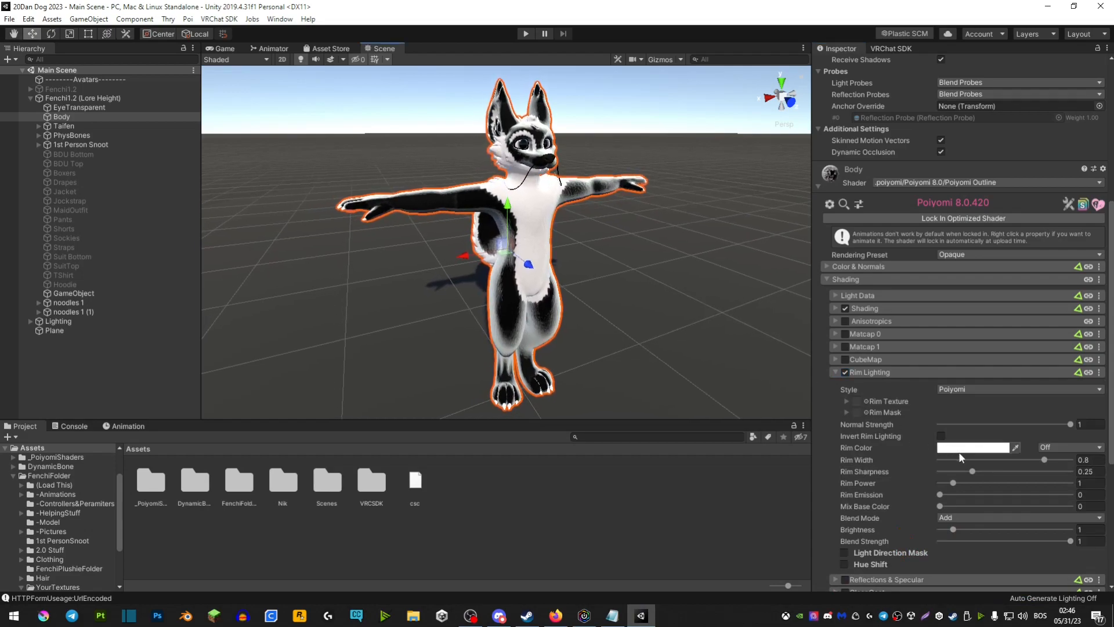
click(973, 446)
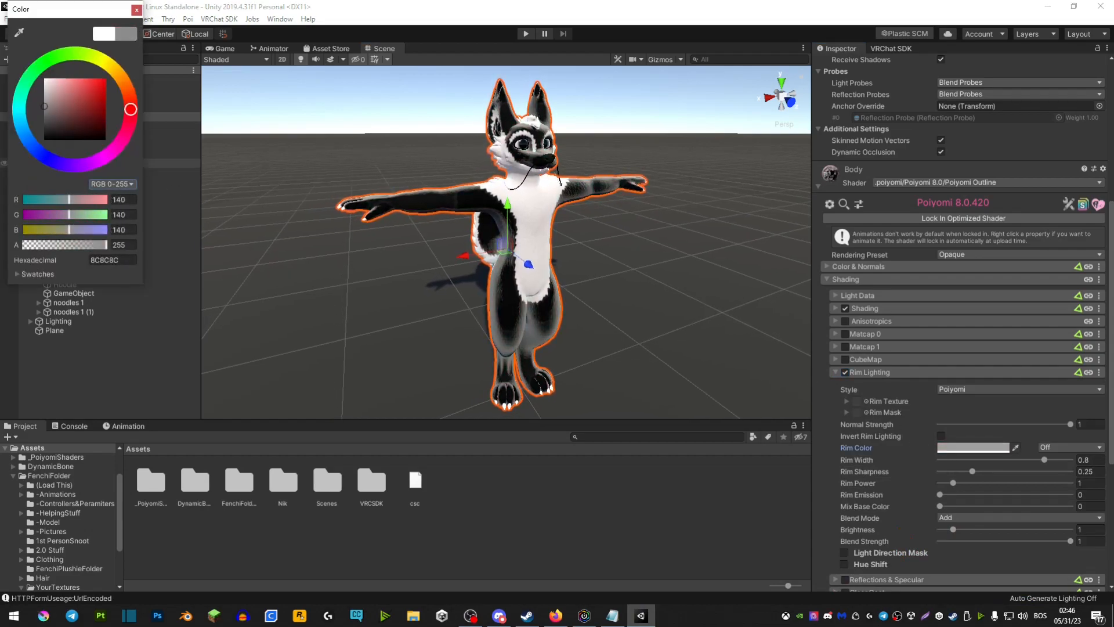
click(44, 77)
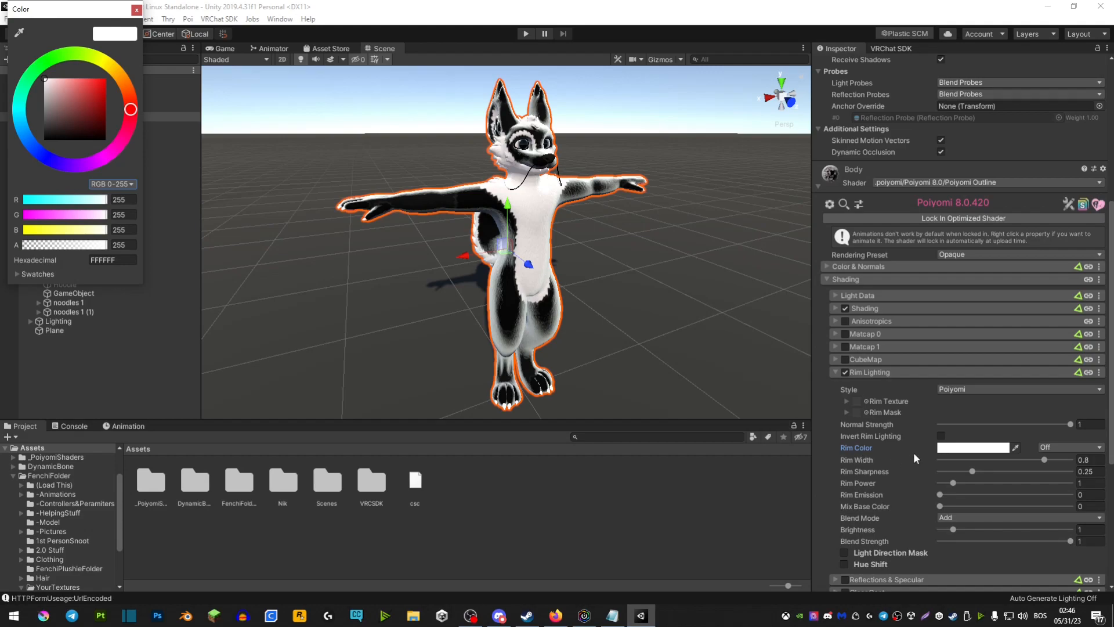
drag(939, 495, 943, 495)
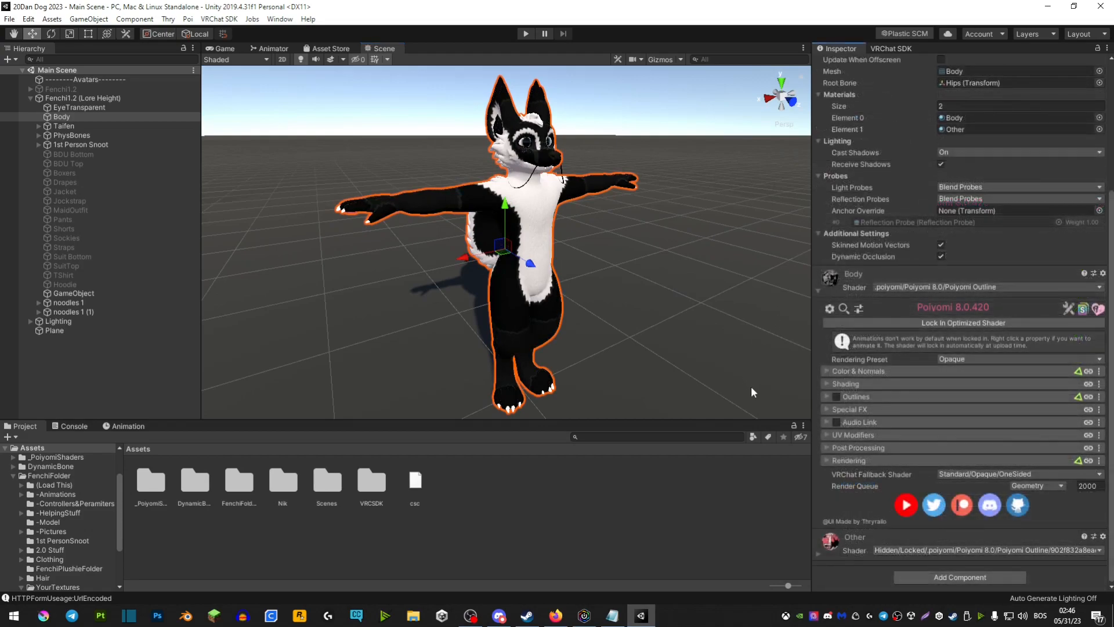
Search the shader for 'matcap' and enable Matcap 0 with Top Pinch UV mode and 0.43 border.
click(827, 384)
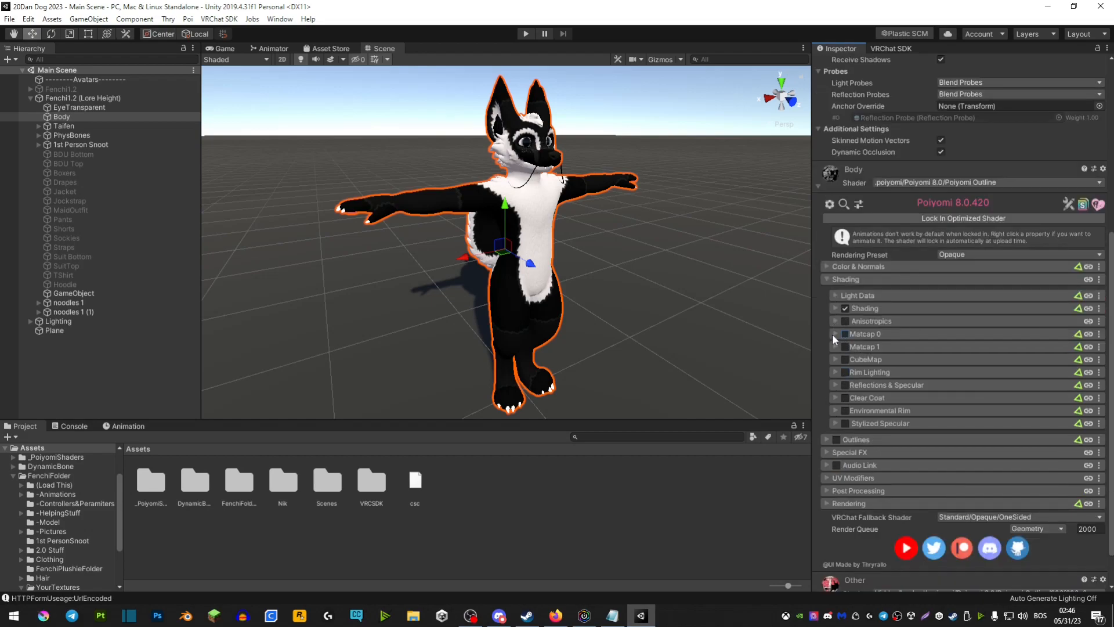
click(845, 334)
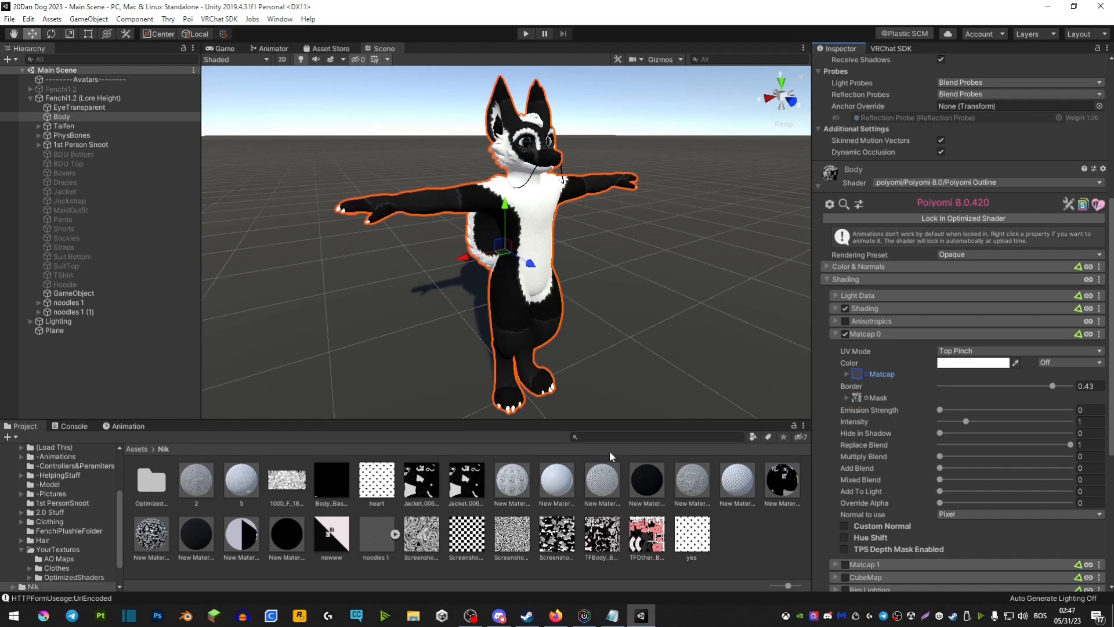
text(matca)
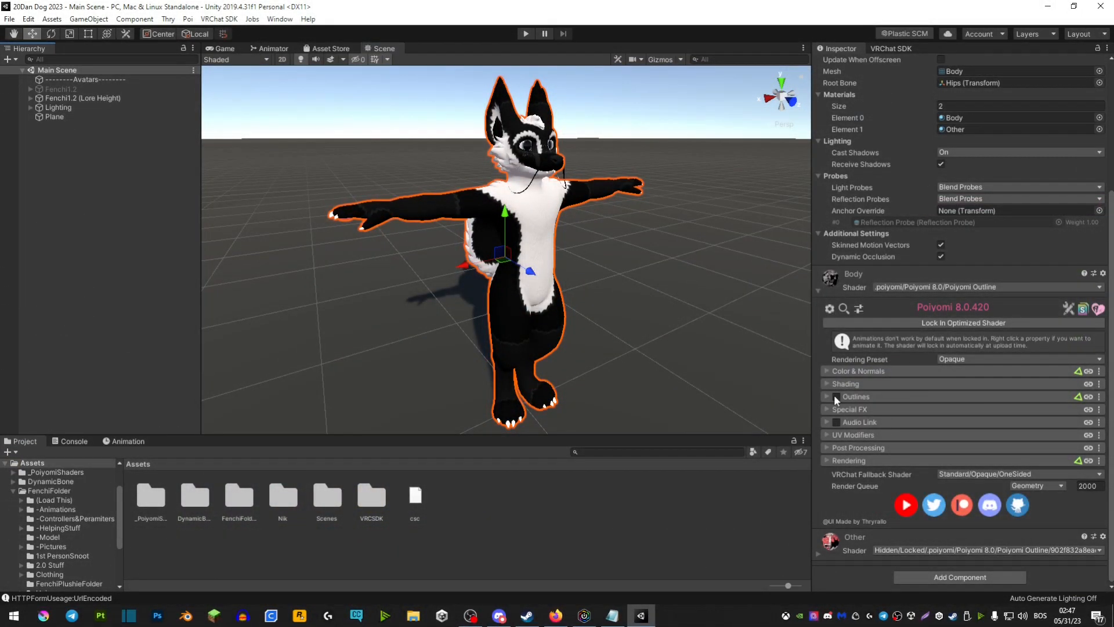
Enable outlines on Body with size 0.2, hue shift on, and shift 0.35.
click(835, 397)
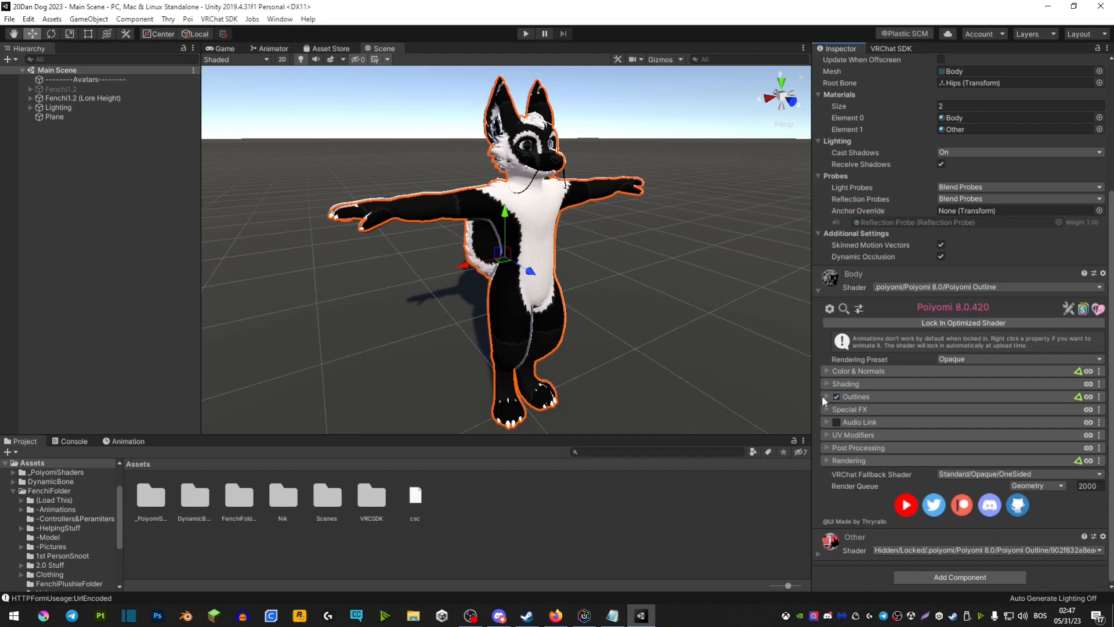
click(826, 396)
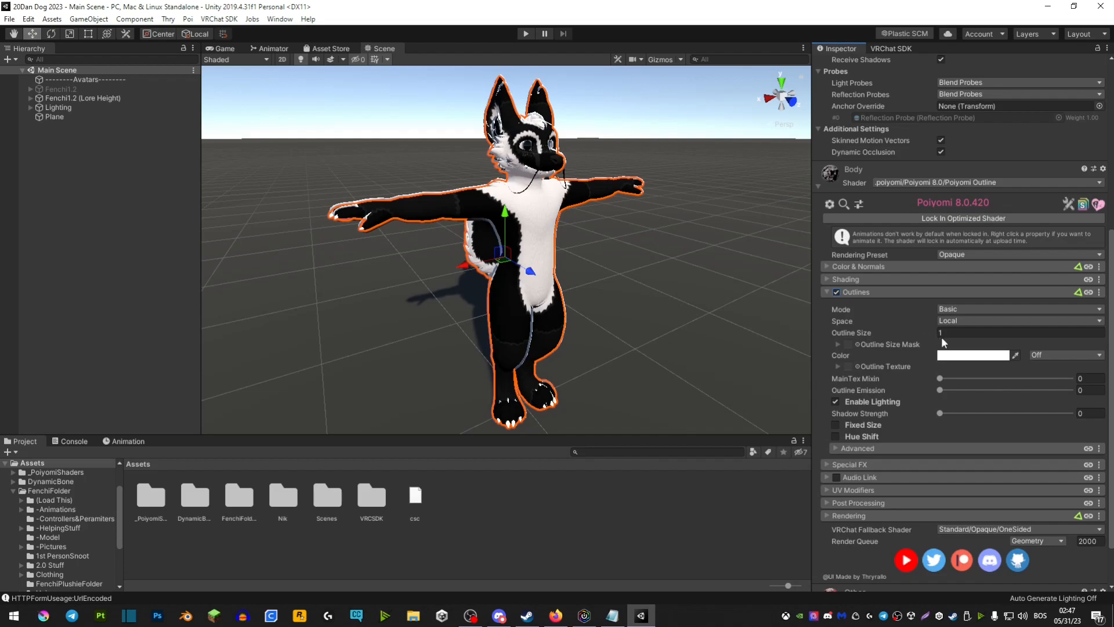
click(974, 354)
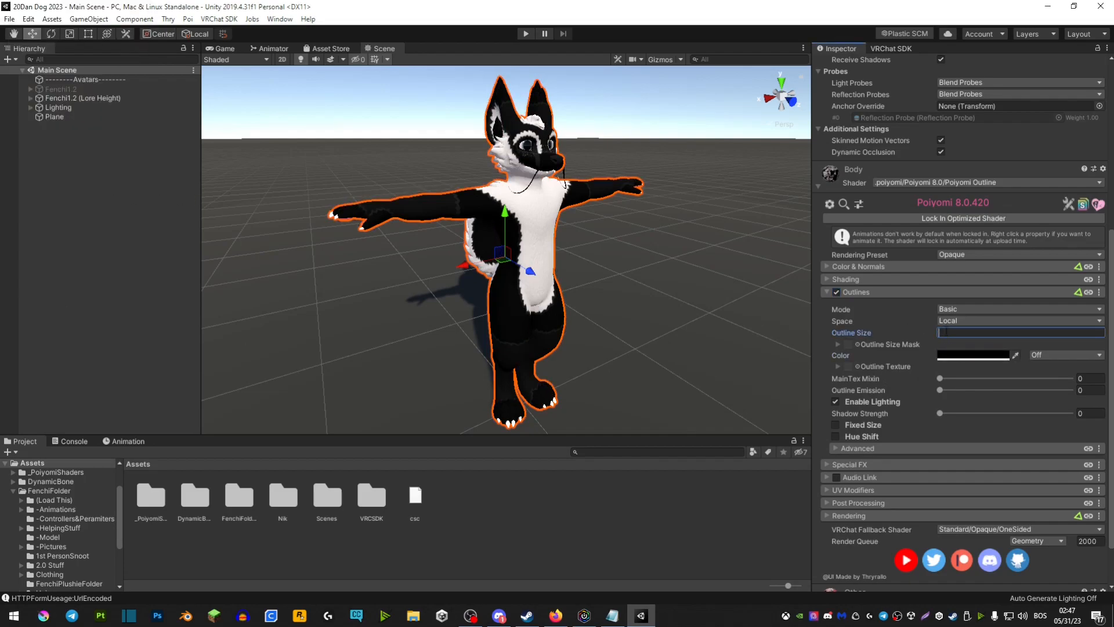
text(0.2)
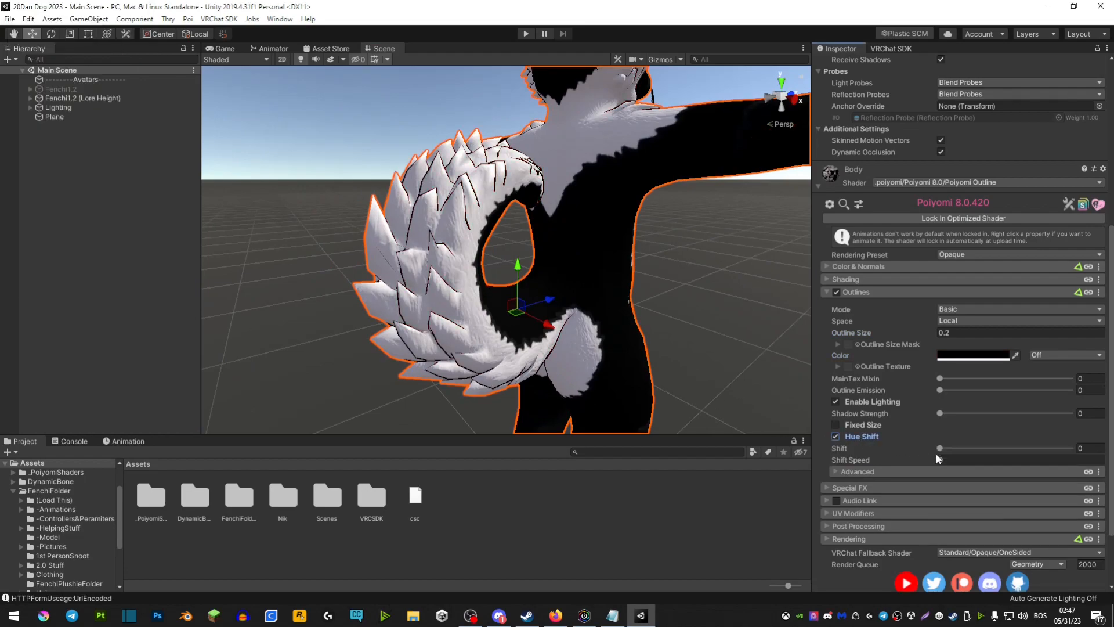
drag(939, 448, 982, 447)
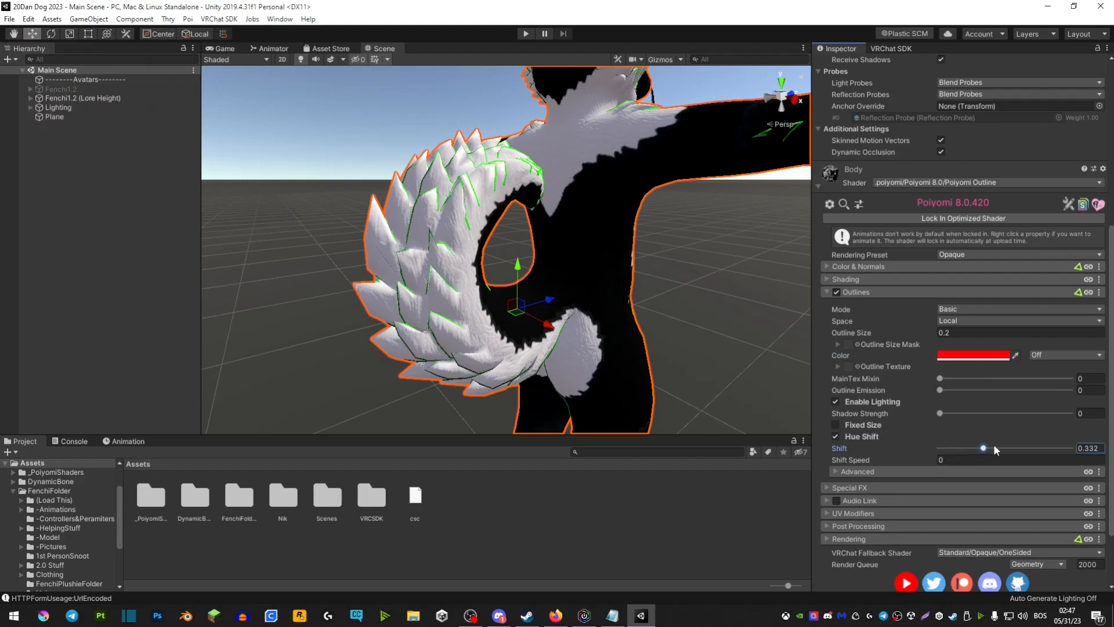
drag(982, 447, 986, 448)
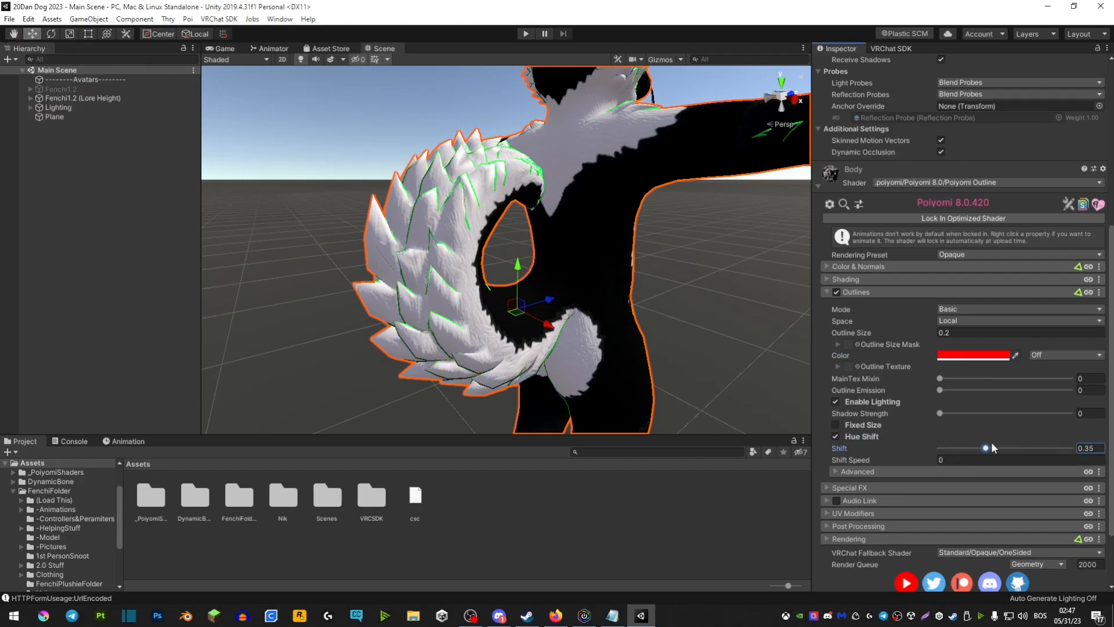
click(1017, 459)
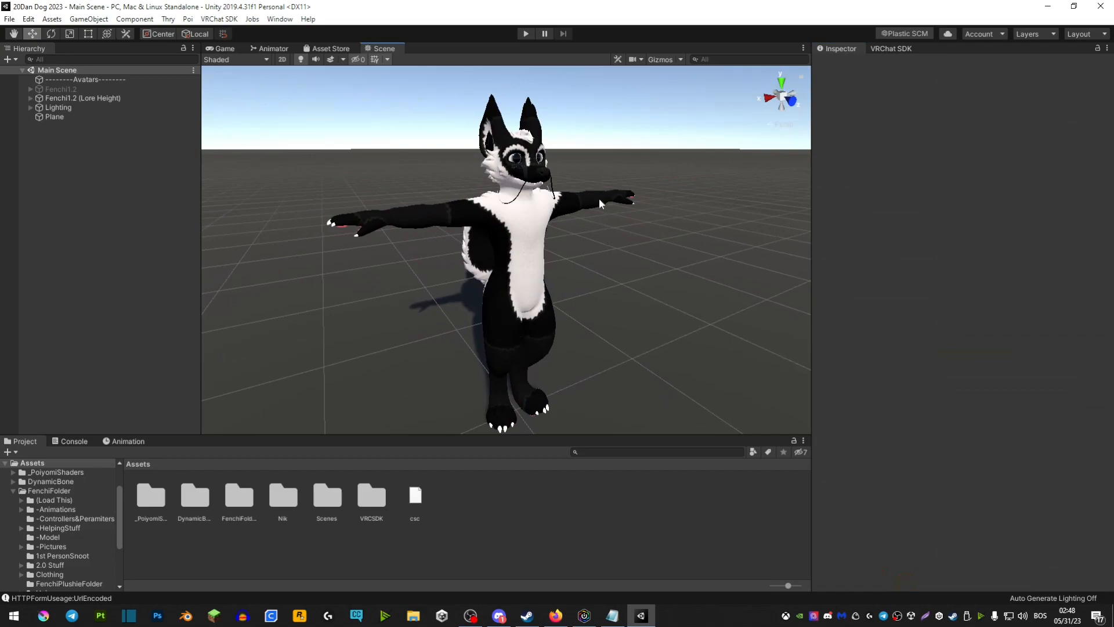
Enable Emission 0 on Body using Base Color as map at 0.27 strength, then deselect.
click(61, 116)
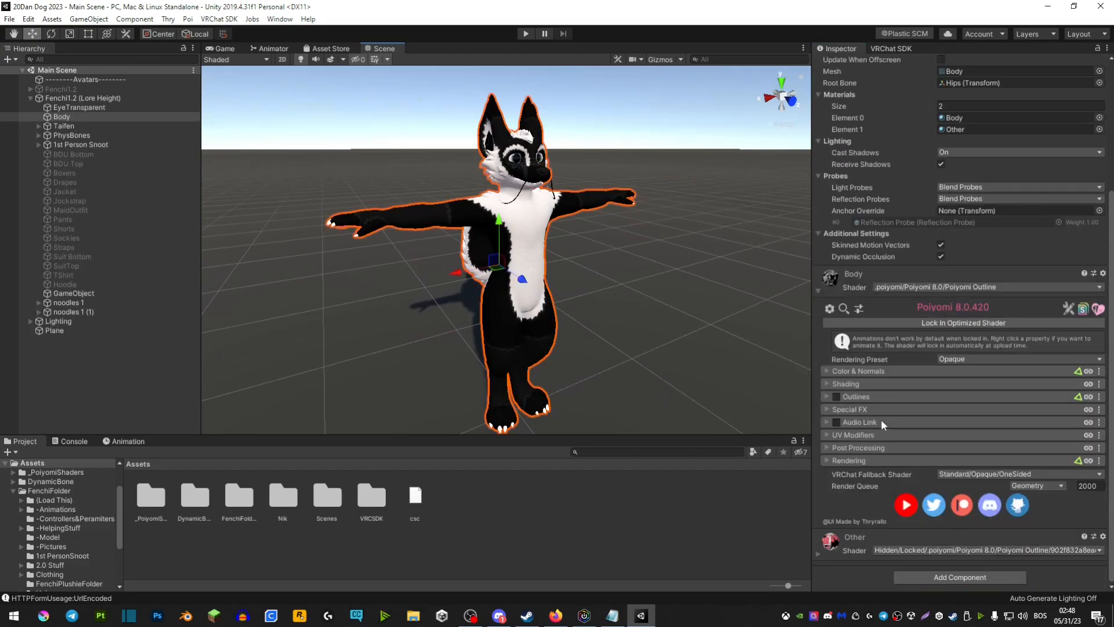
click(849, 408)
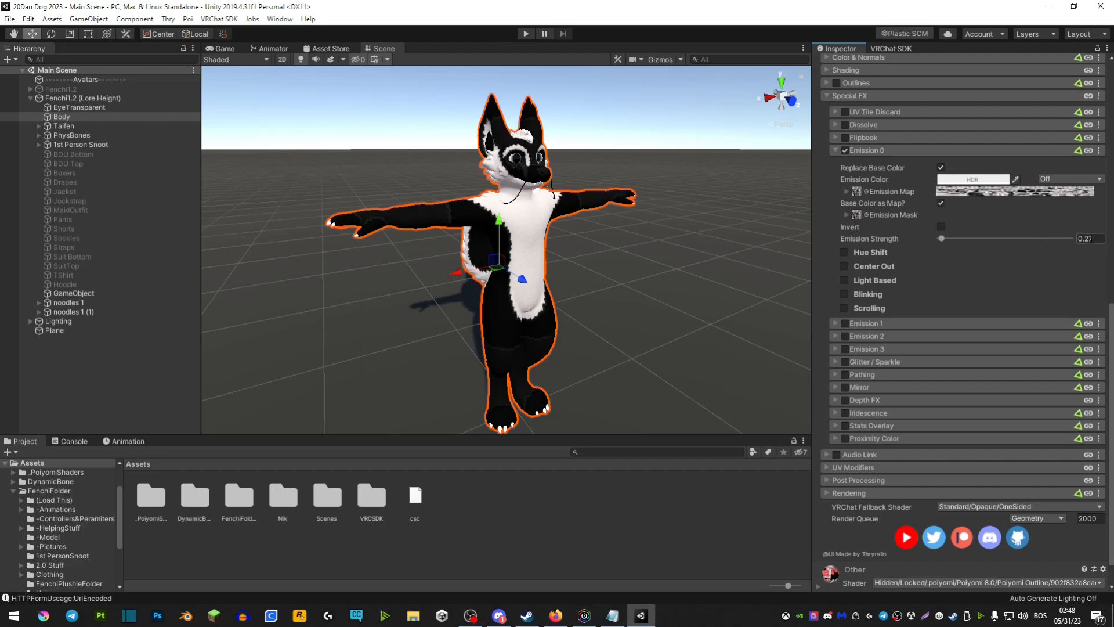
click(1087, 238)
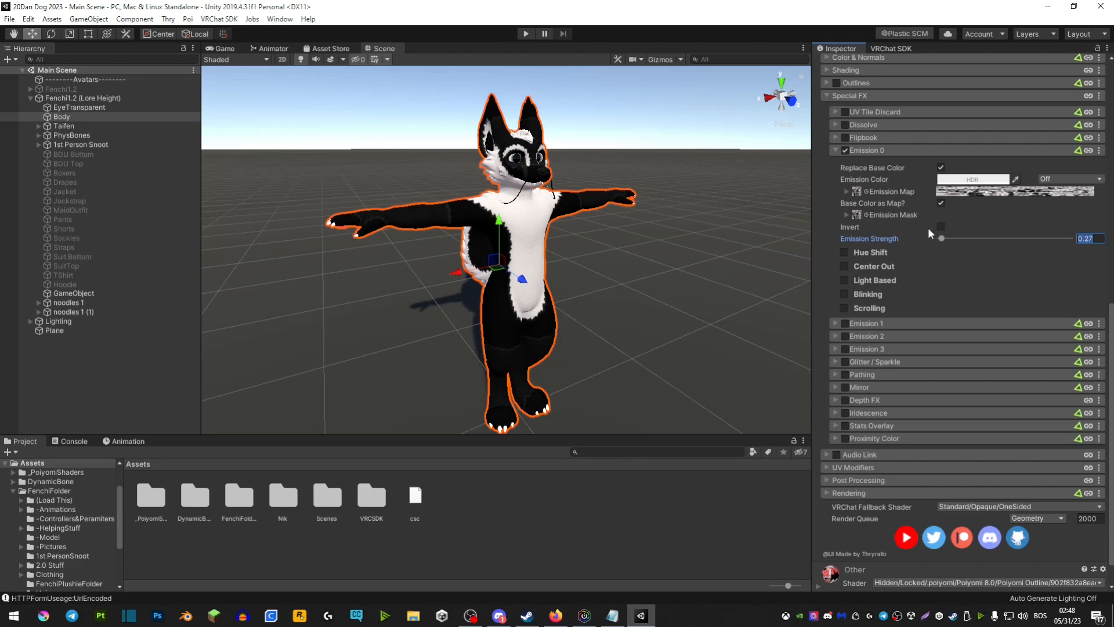
click(31, 97)
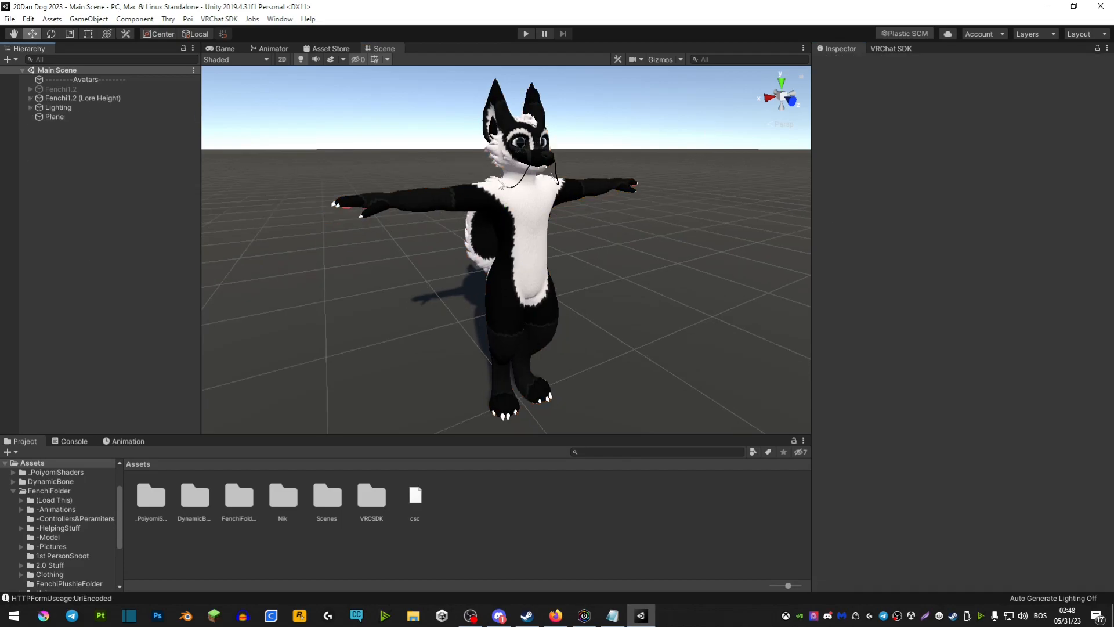
mouse_move(428, 266)
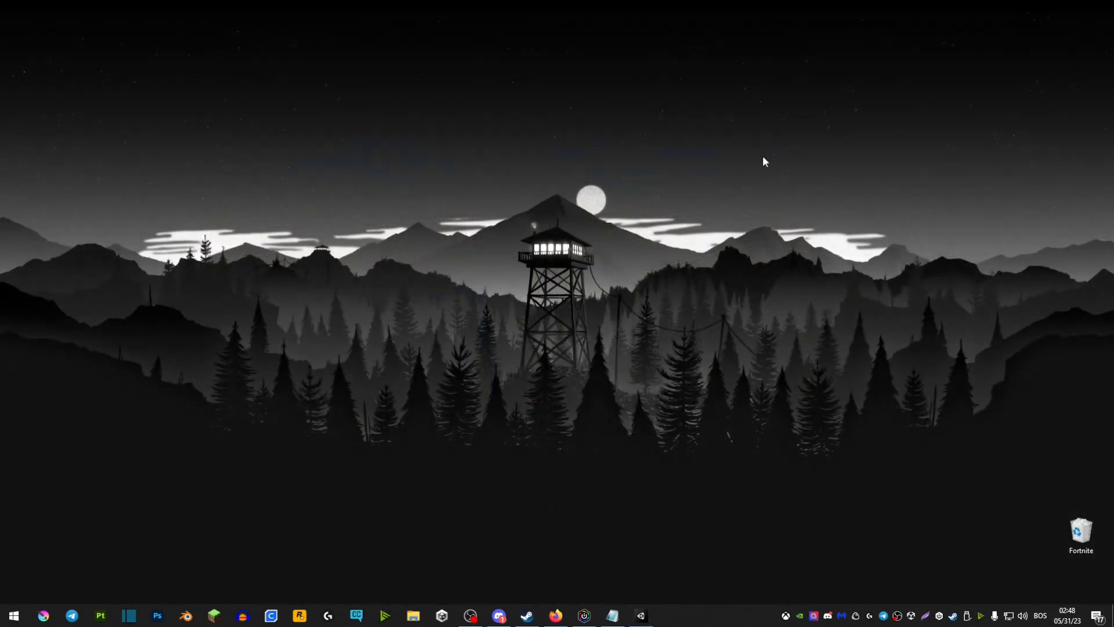
mouse_move(935, 174)
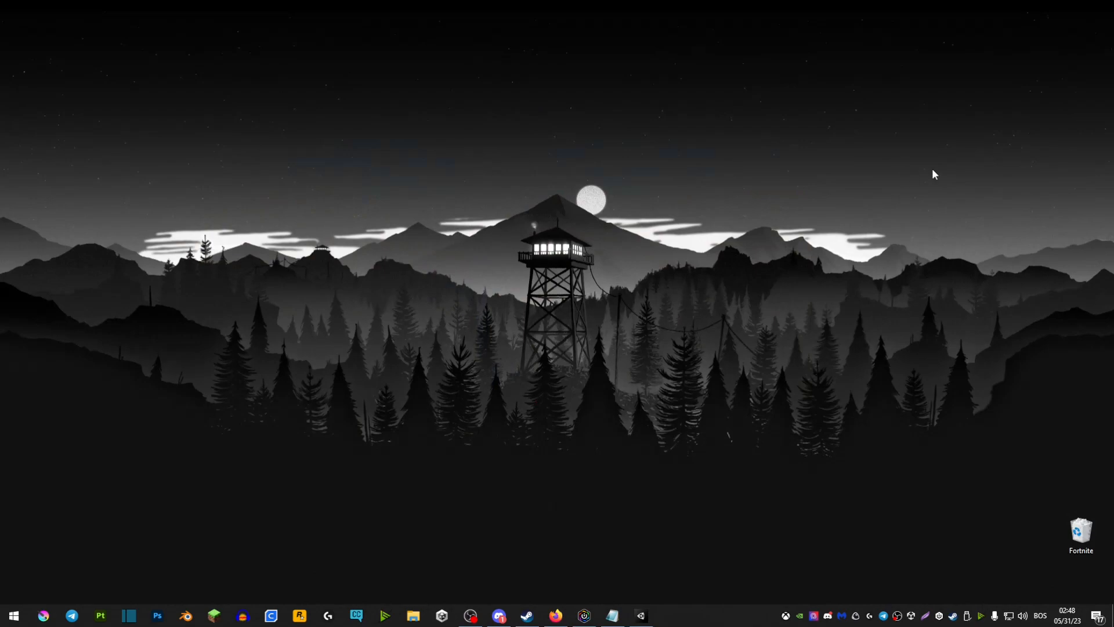
mouse_move(981, 300)
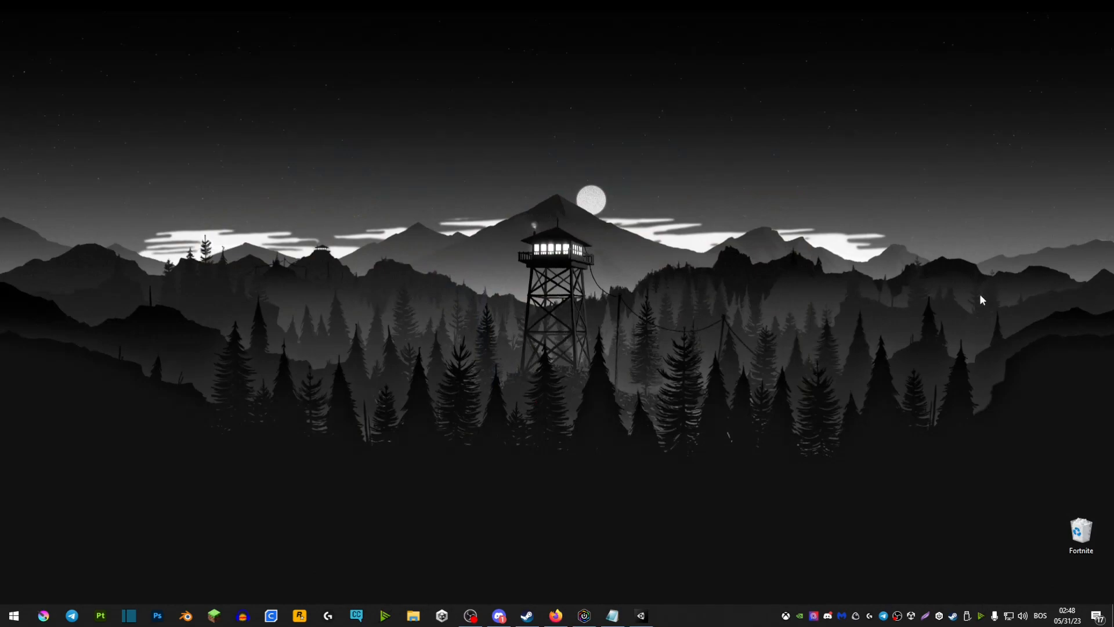